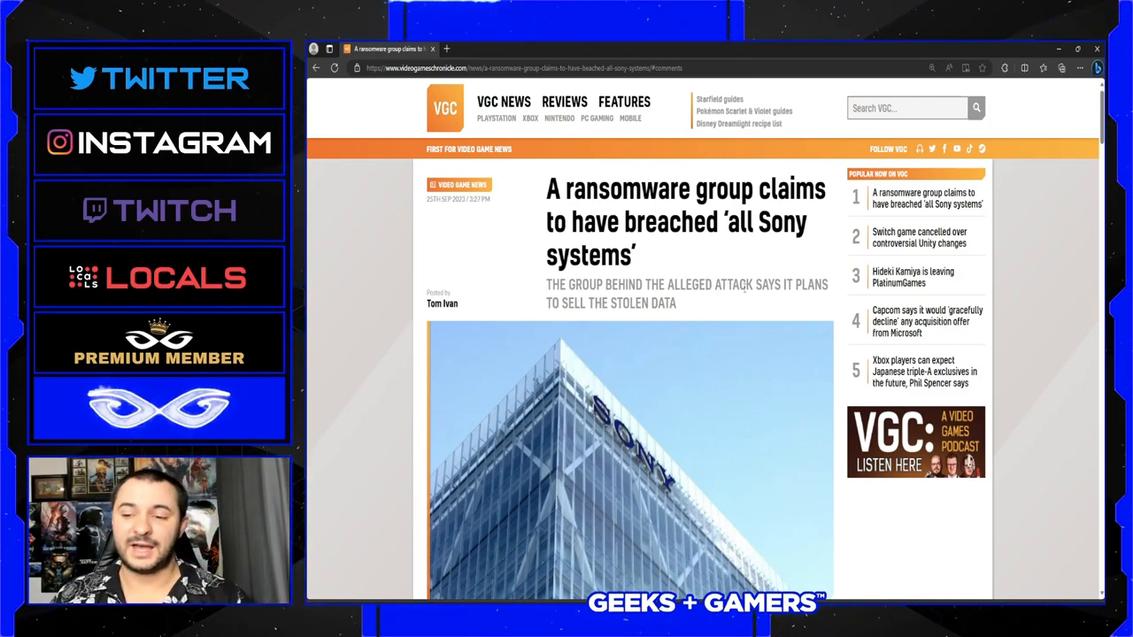
Scroll past the header image to the opening paragraphs on Ransomed.vc's claimed Sony Group breach.
scroll(down, 3)
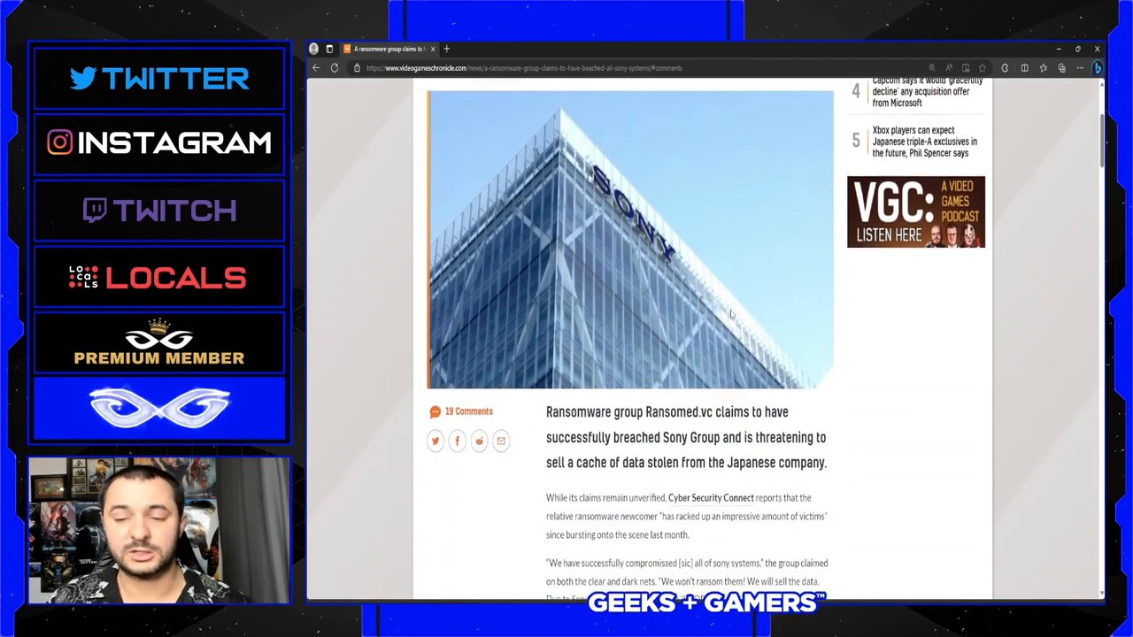
scroll(down, 3)
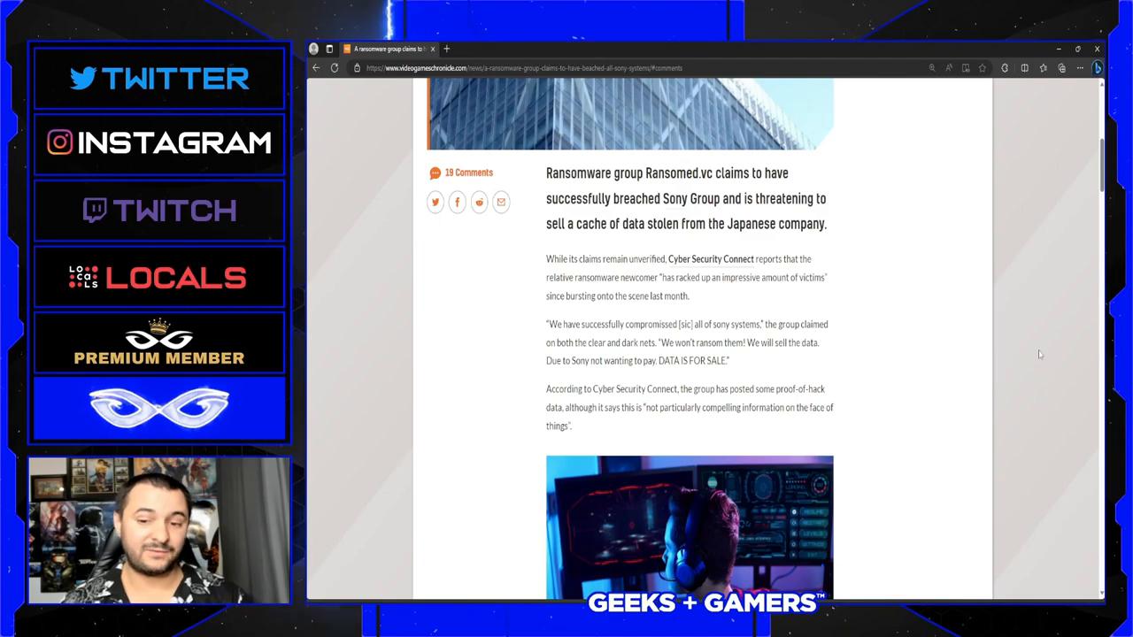
Scroll to the Cyber Security Connect report, the hackers' quoted statement and the proof-of-hack photo.
scroll(up, 3)
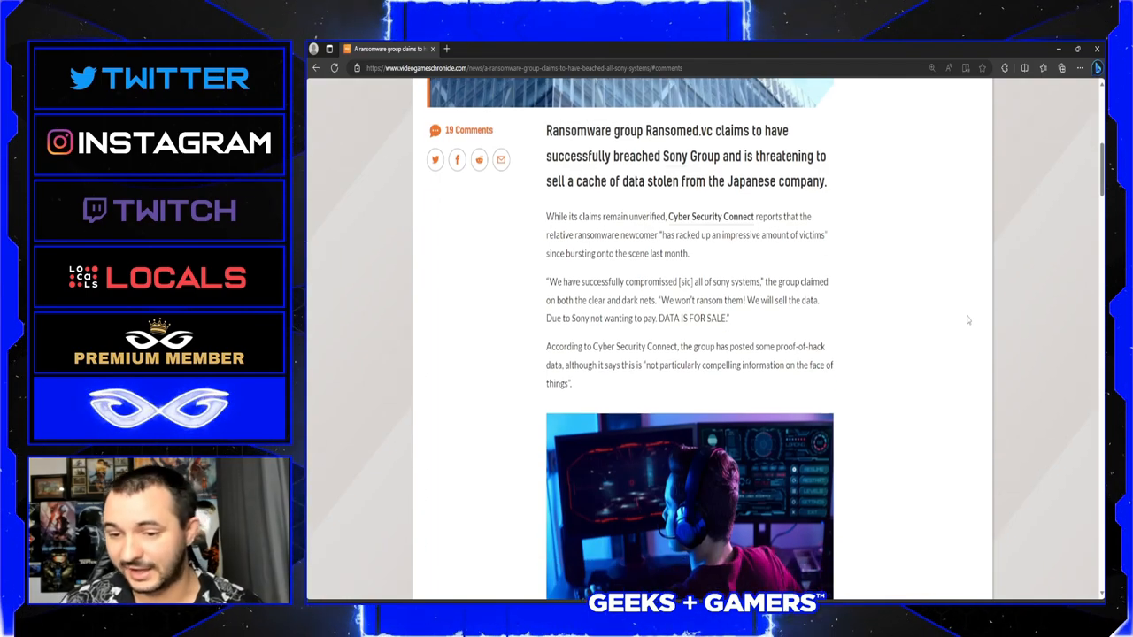
scroll(down, 3)
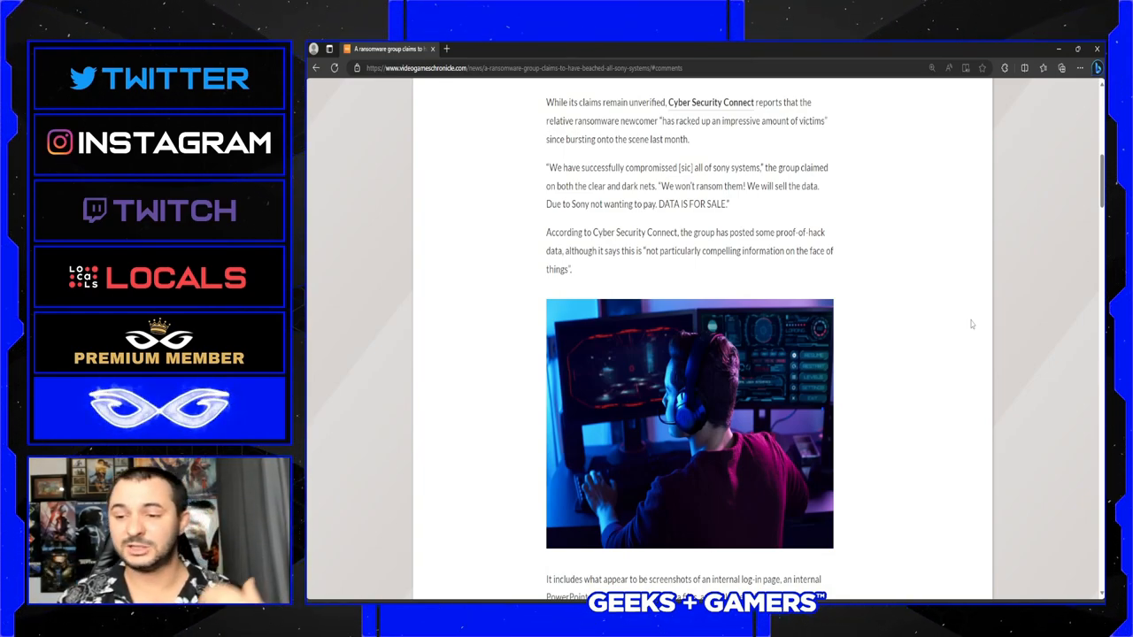
Scroll to the leaked-file details, the September 28 post date and VGC's request for Sony comment.
scroll(down, 3)
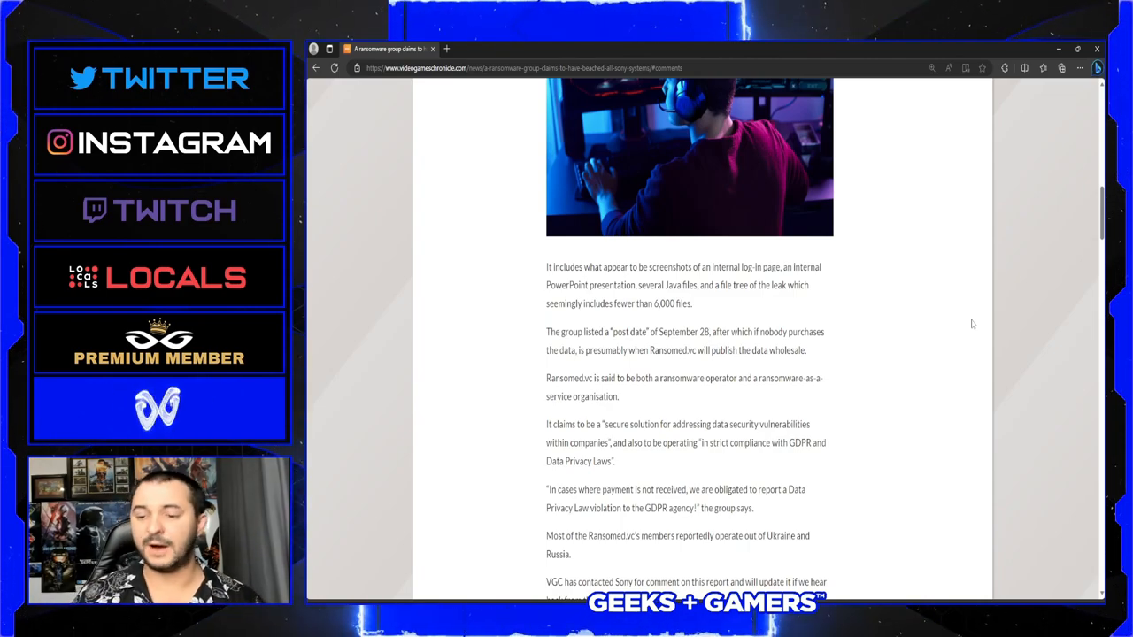
Scroll to the 2011 PlayStation Network breach passage with its 77 million accounts and $100m cost.
scroll(down, 3)
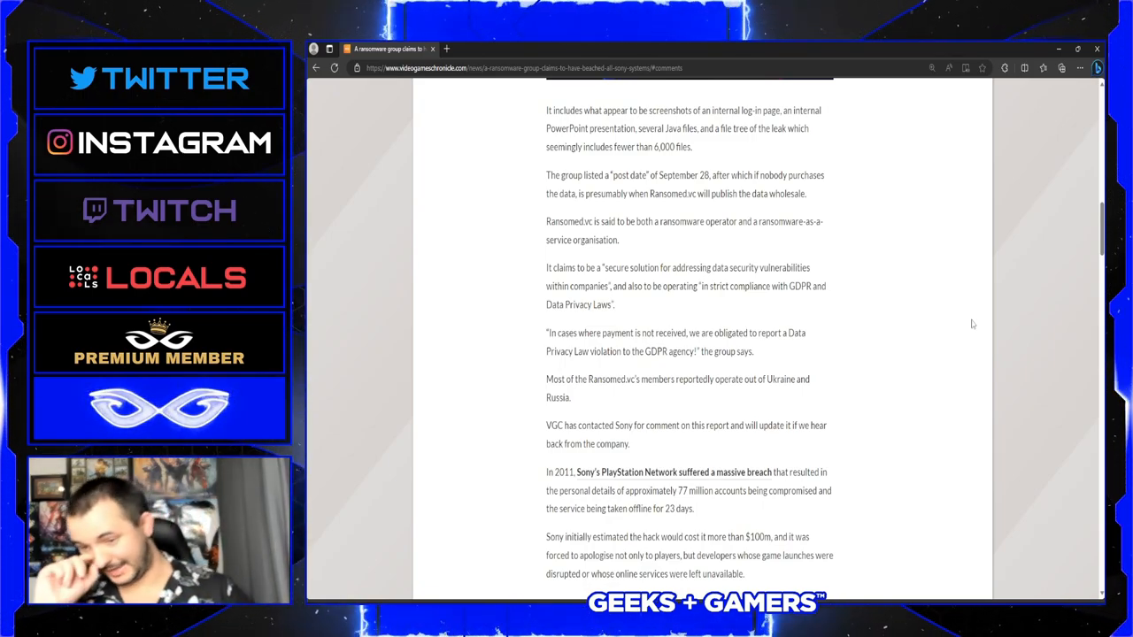
Highlight the Sony and 2011 breach paragraphs, then scroll back up to the article headline.
drag(545, 425, 745, 573)
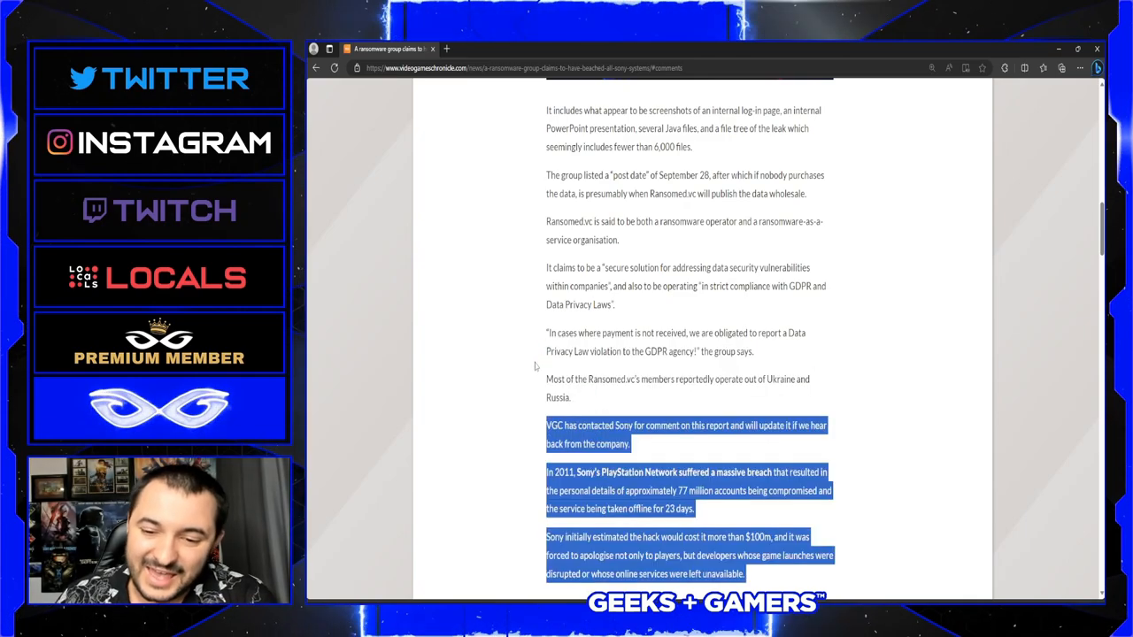
scroll(up, 3)
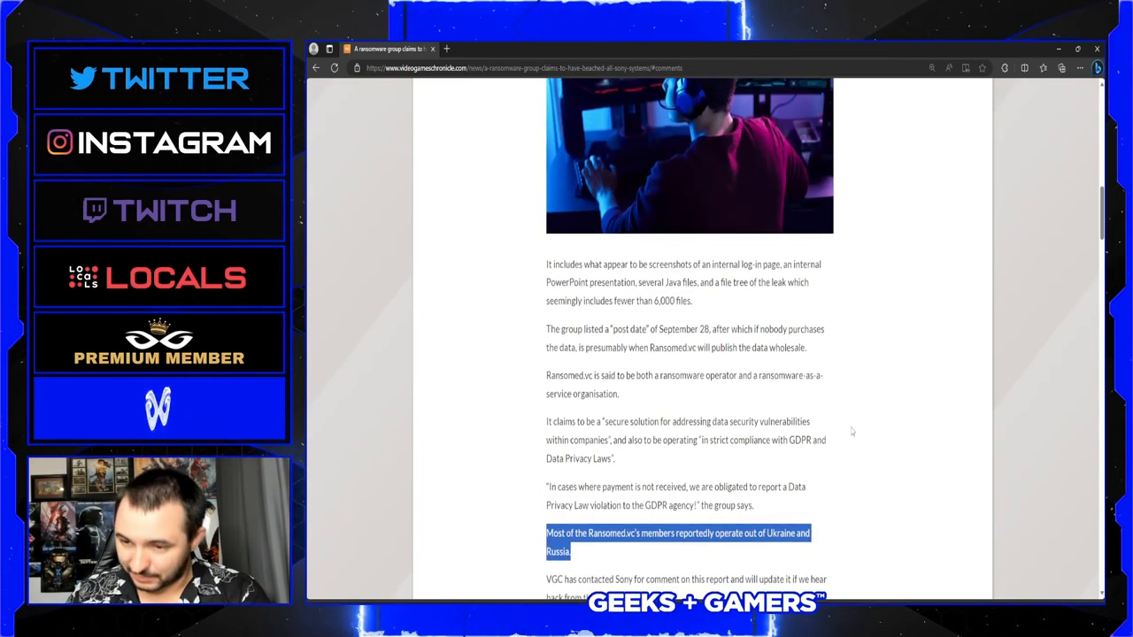
scroll(up, 3)
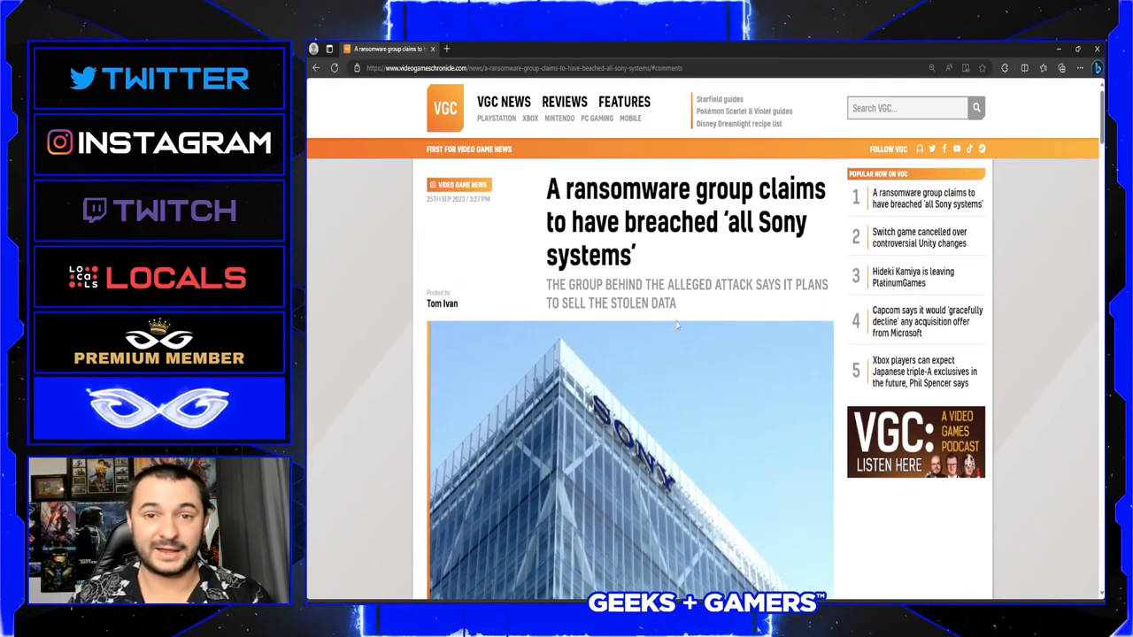
scroll(down, 3)
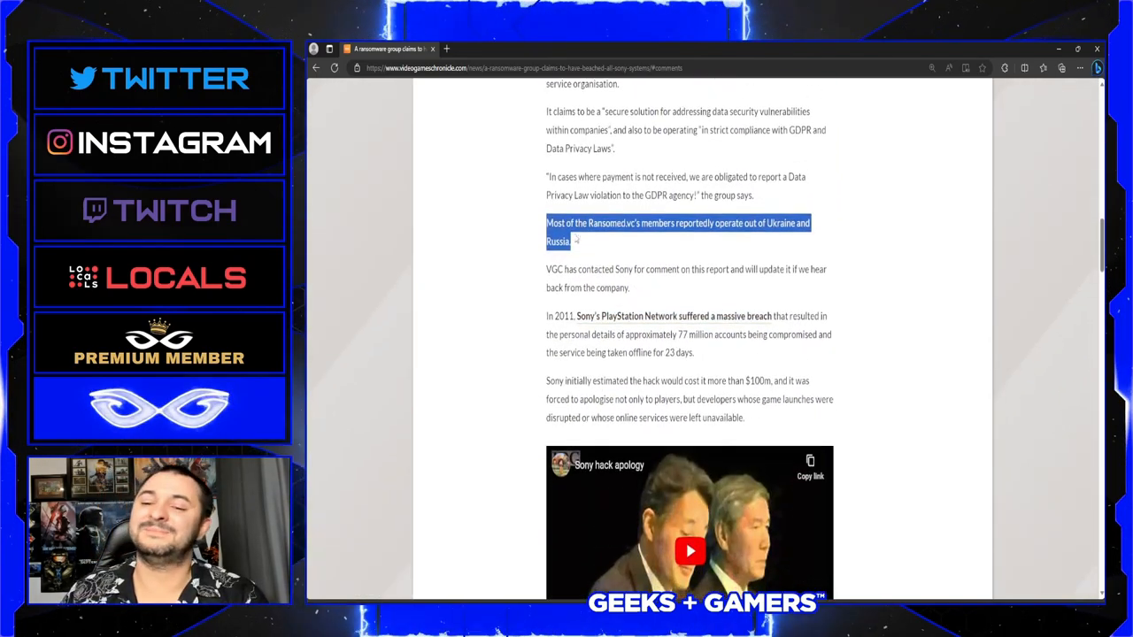
scroll(up, 3)
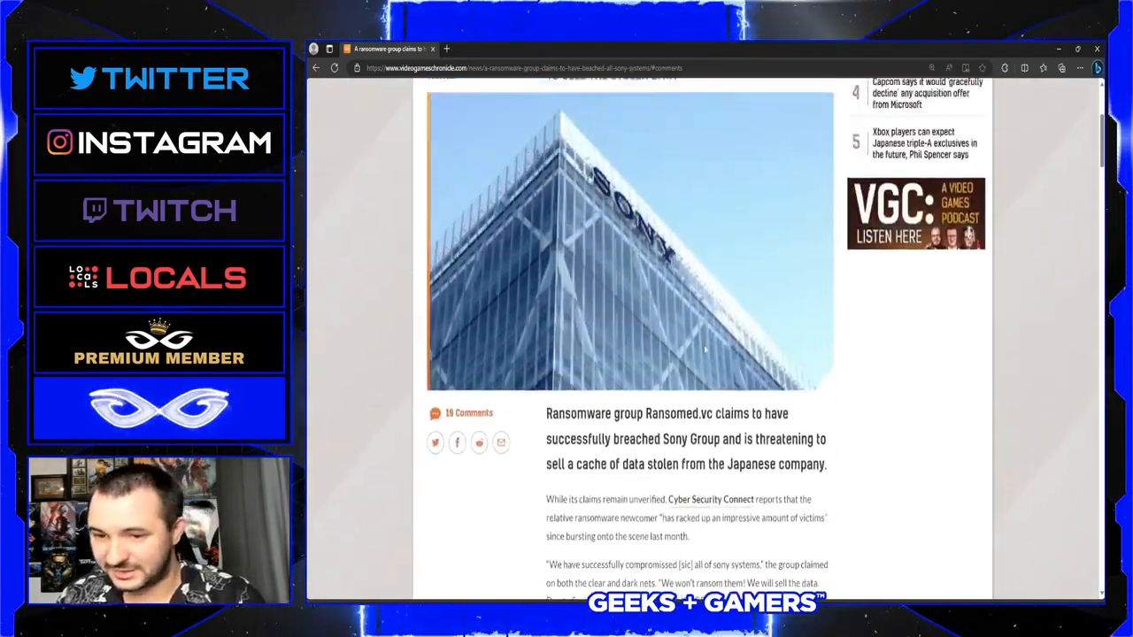
scroll(up, 3)
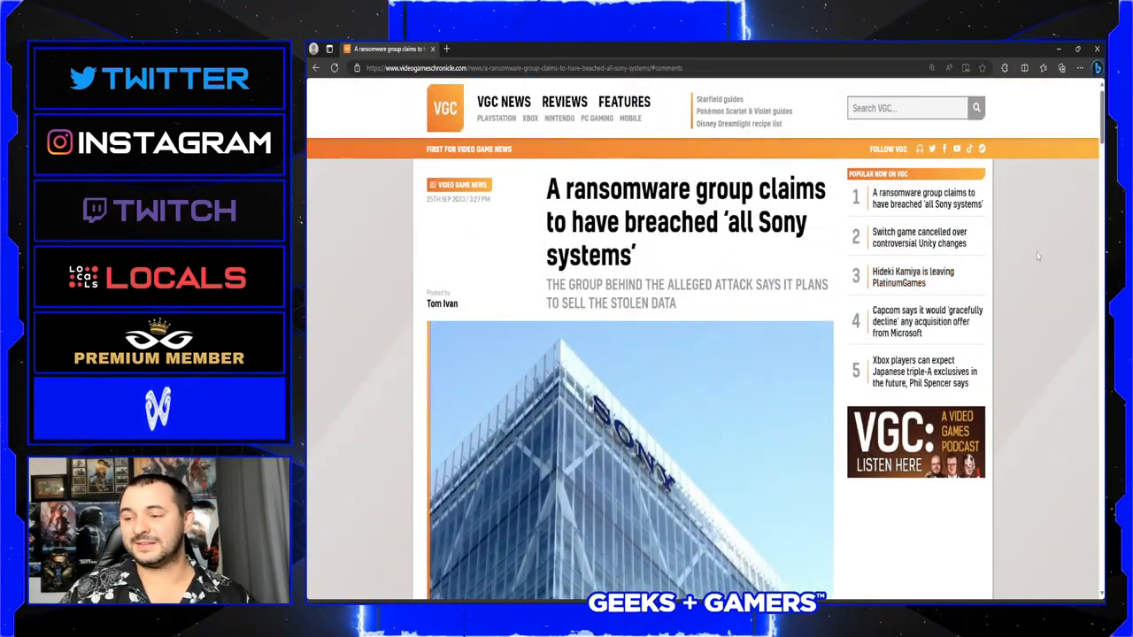